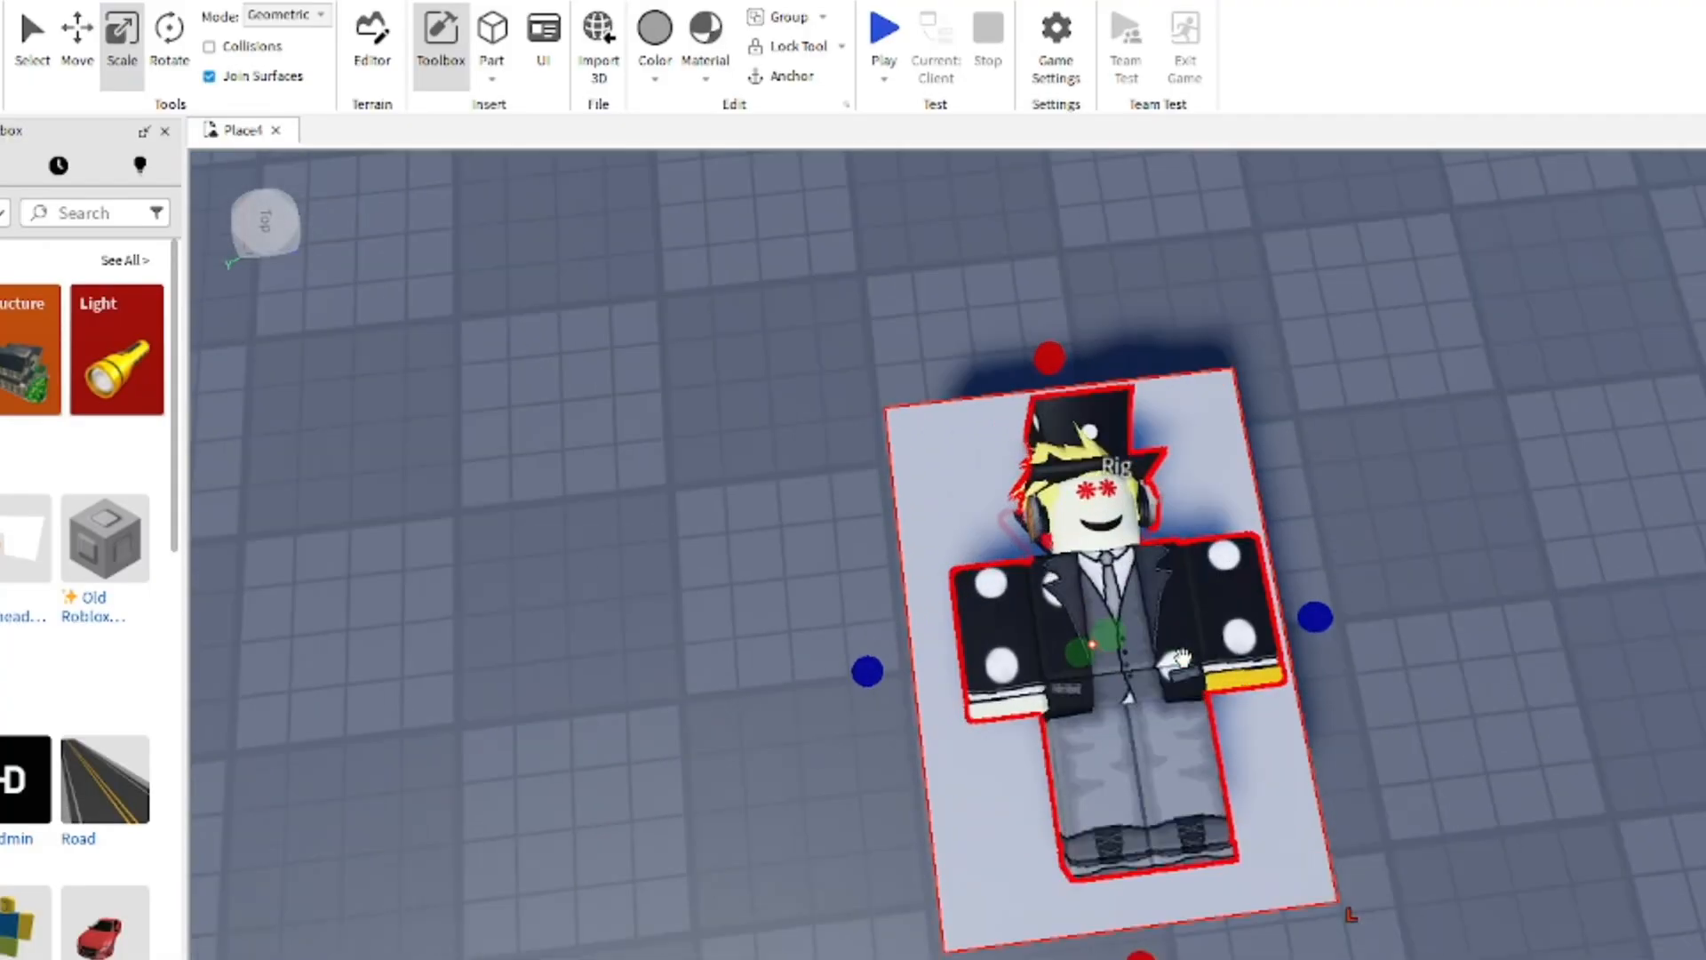
Step: Resize the gray Part under the Rig into a flat slab beneath the lying character
click(77, 43)
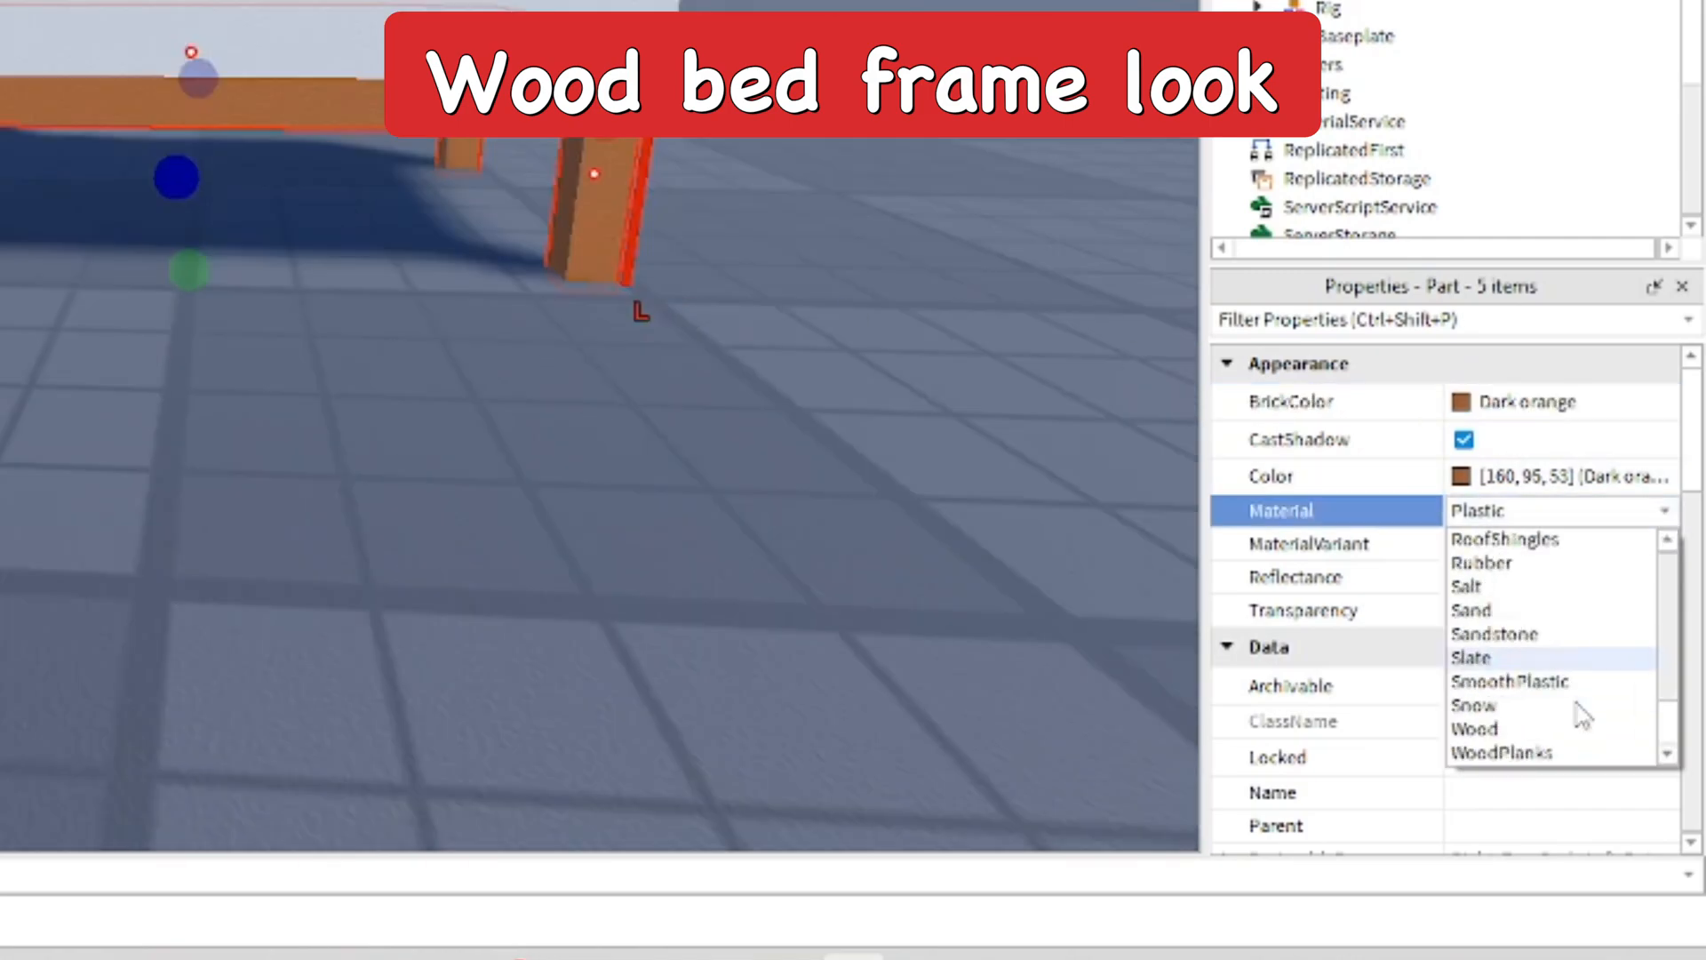
click(1474, 728)
text(sleepi)
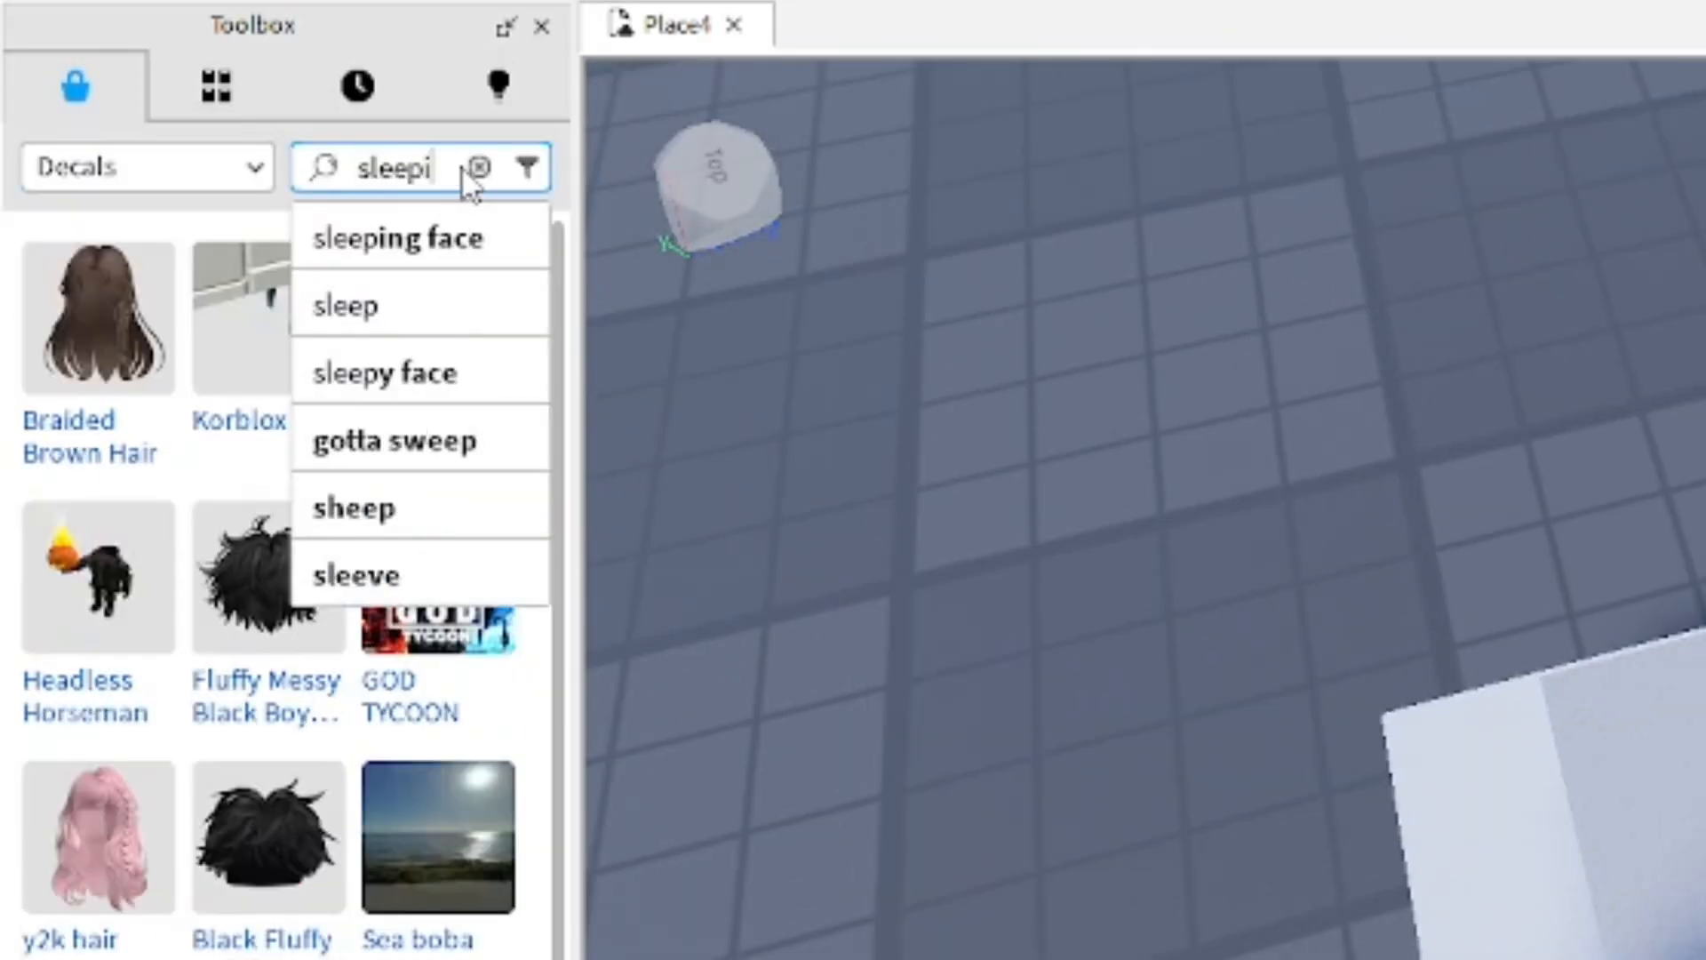
Step: Search the Toolbox decals for 'sleeping face' to list results like Sleeping Noob Face
click(396, 238)
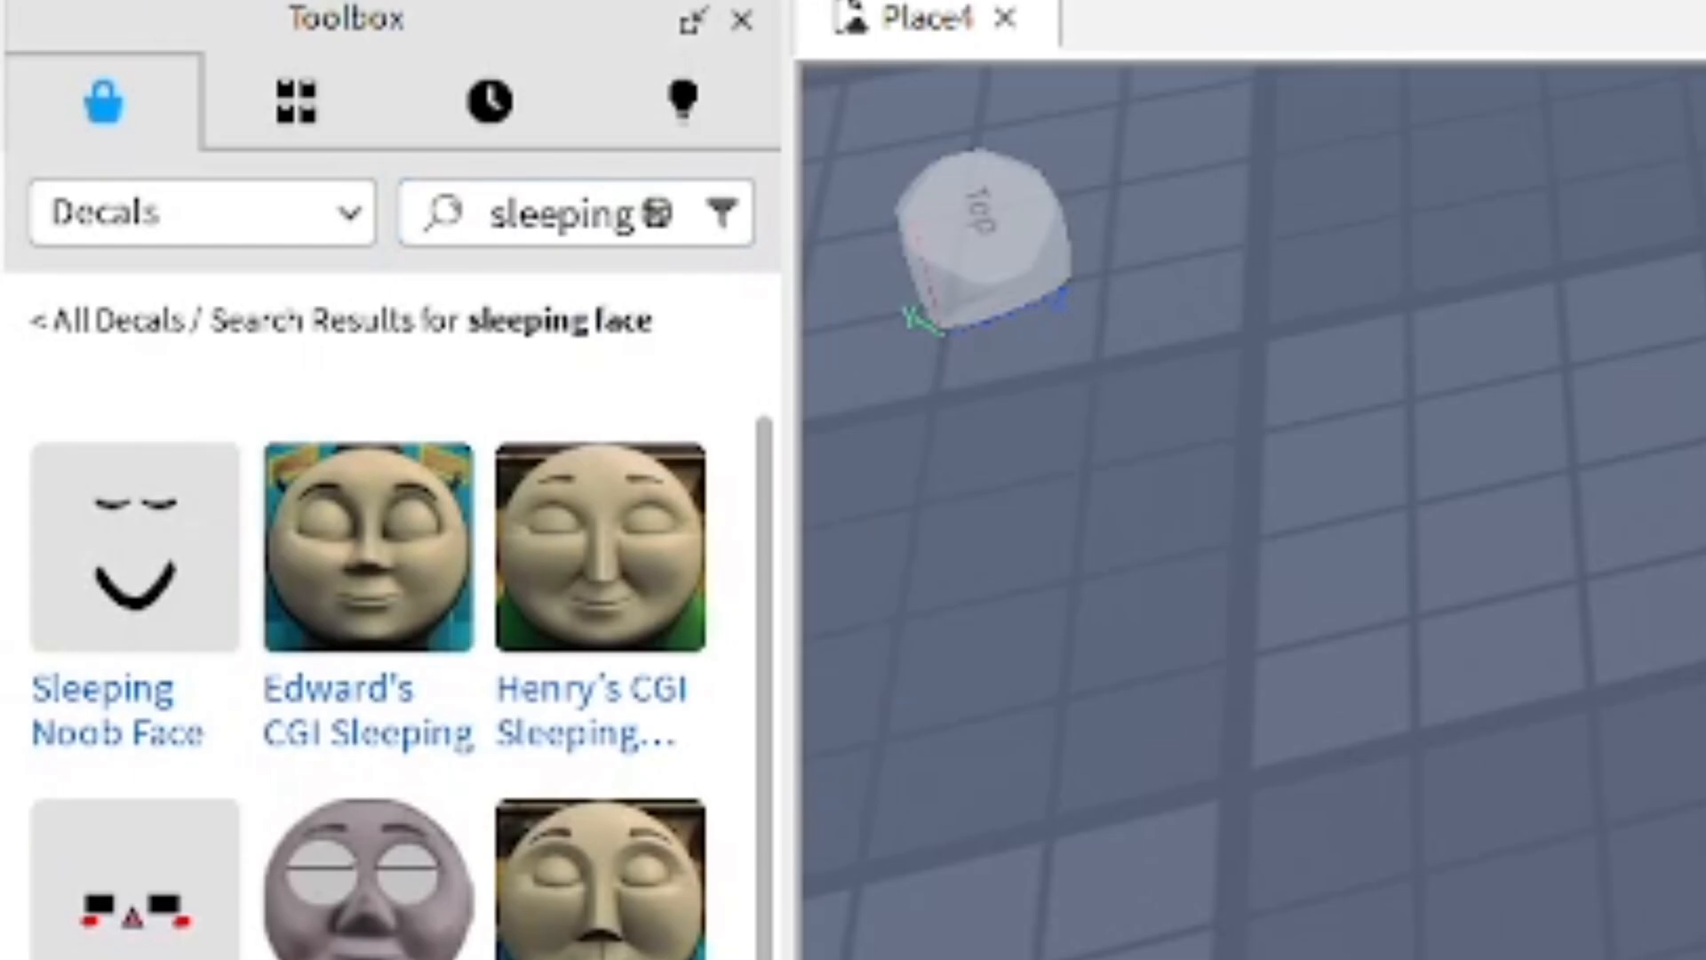